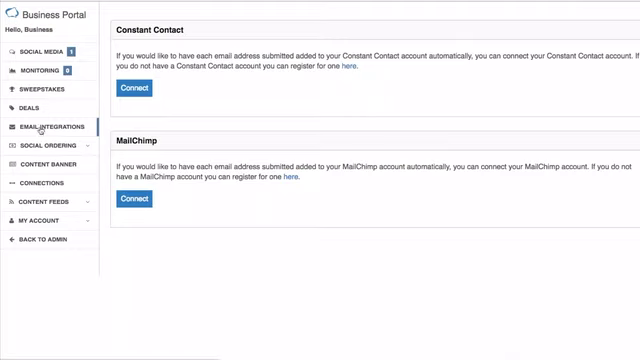
mouse_move(344, 300)
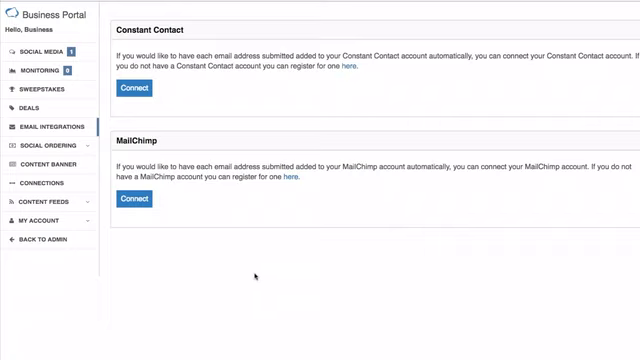
mouse_move(262, 276)
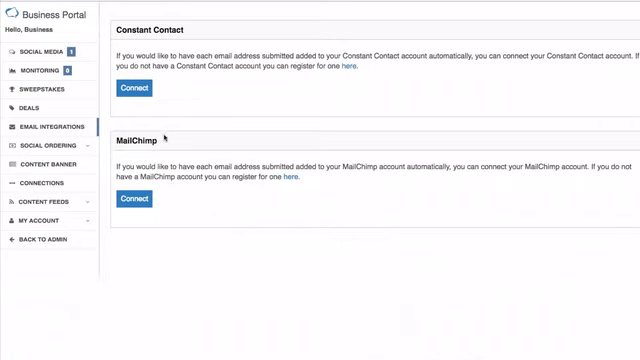
mouse_move(236, 216)
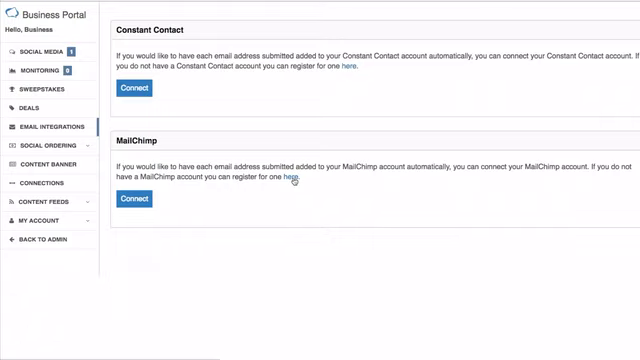
mouse_move(368, 206)
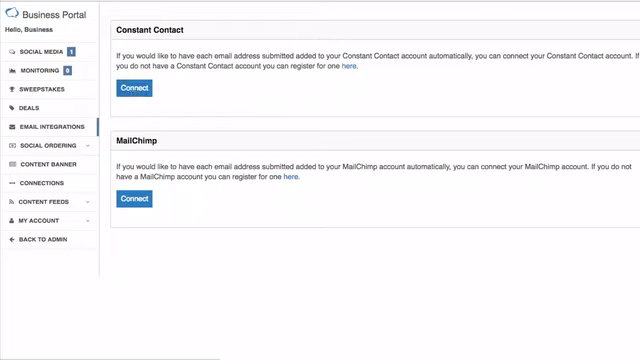
Begin the Constant Contact connection from the Email Integrations page
left_click(132, 88)
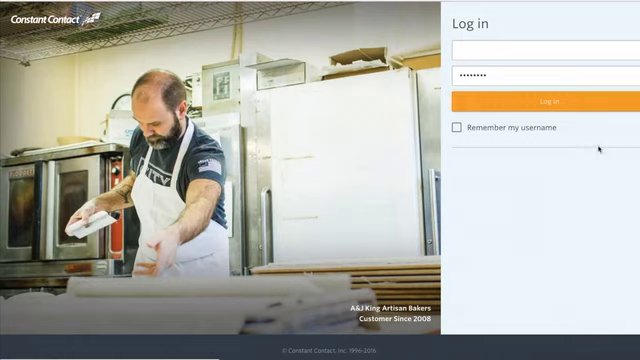
mouse_move(598, 152)
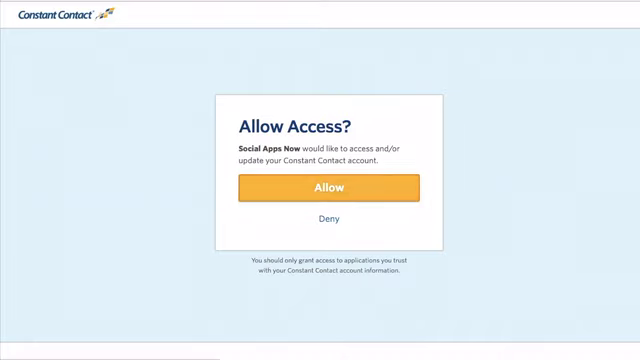
mouse_move(404, 188)
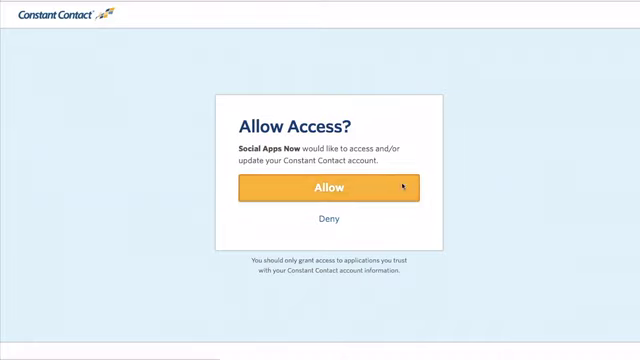
Allow Social Apps Now access and choose the General Interest list for Deals
left_click(326, 188)
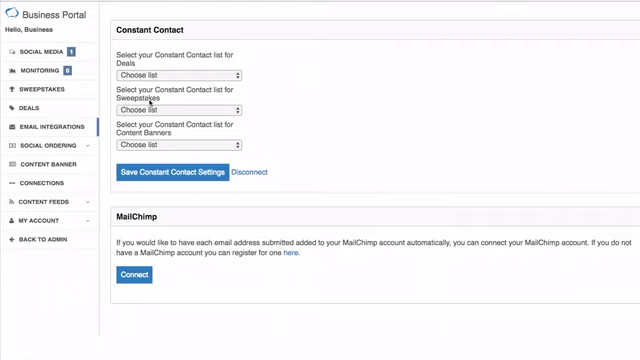
mouse_move(284, 110)
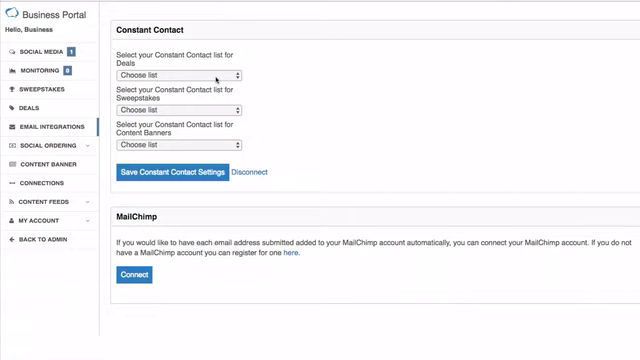
left_click(182, 76)
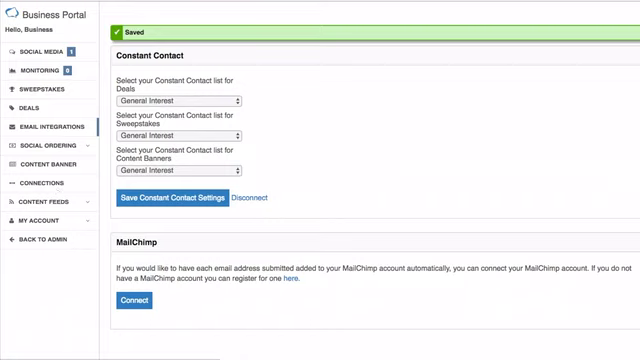
mouse_move(340, 152)
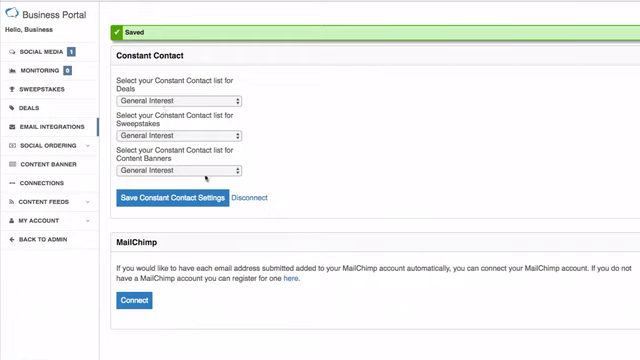
mouse_move(372, 260)
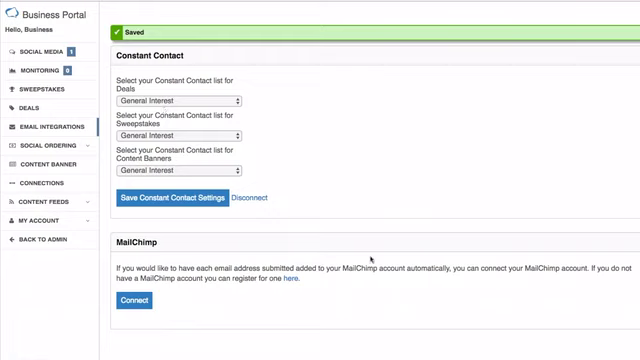
mouse_move(332, 296)
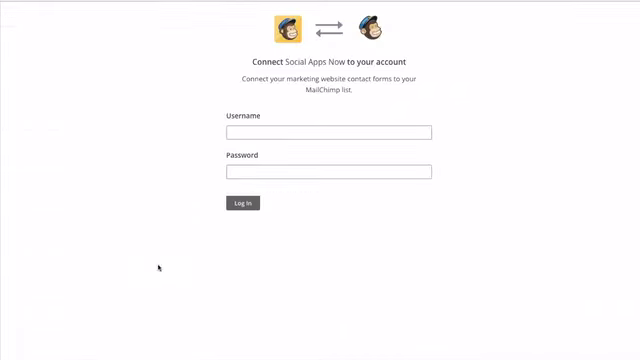
Log in to MailChimp with the username and password to authorize the connection
left_click(328, 132)
type("This_Is_A_Test_Account")
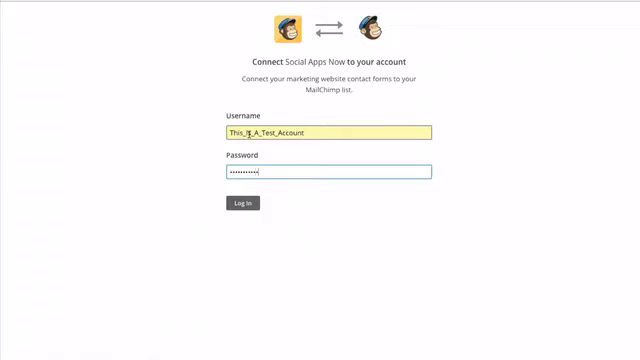
left_click(248, 204)
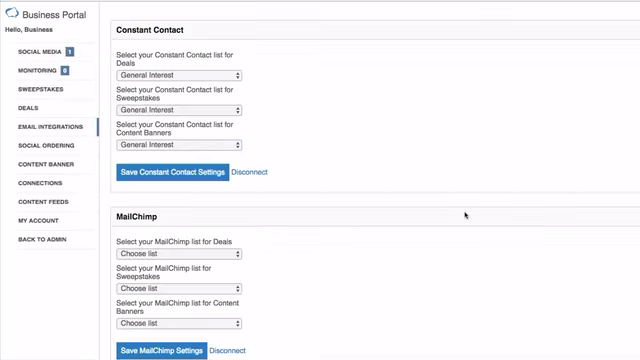
Set MailChimp lists to Deals, Sweepstakes and Content Banners and save the settings
scroll("down", 3)
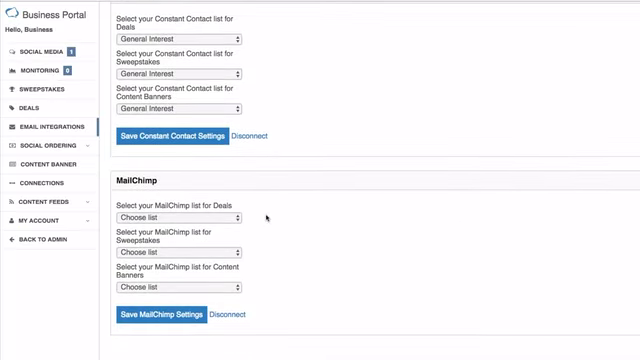
left_click(172, 216)
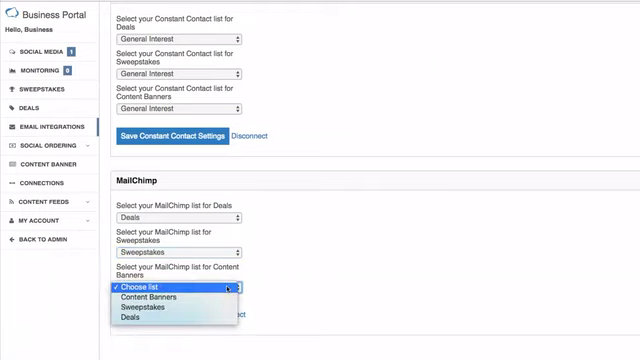
left_click(160, 296)
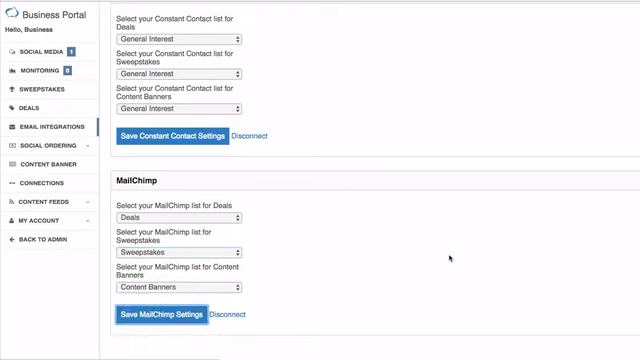
left_click(176, 136)
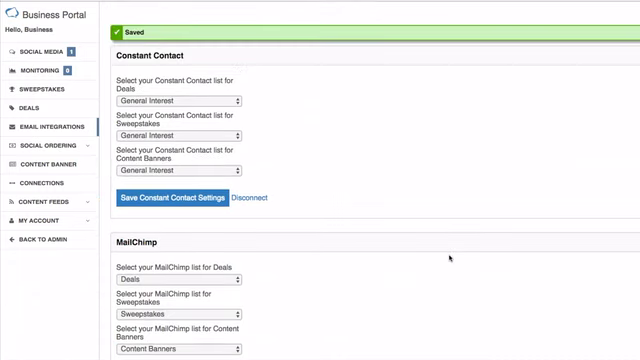
scroll("down", 3)
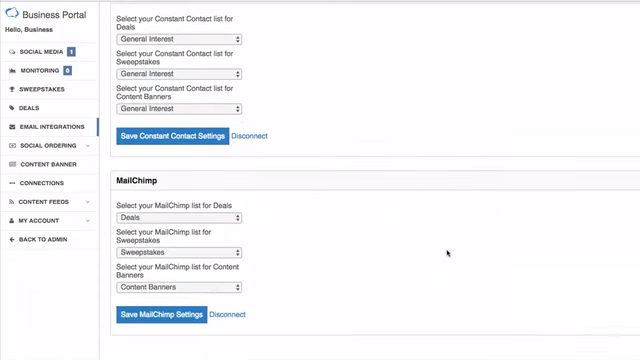